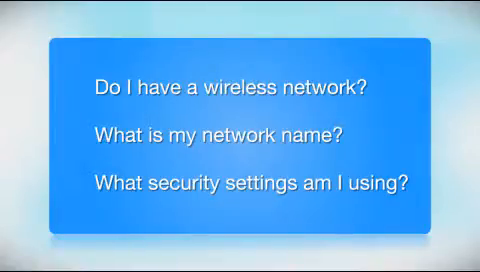
# - Accept the license and let the software install through to Printer Setup
pyautogui.click(72, 90)
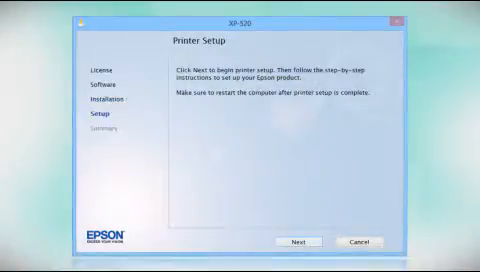
# - Advance Printer Setup to Select Your Connection with the wireless option chosen
pyautogui.click(300, 240)
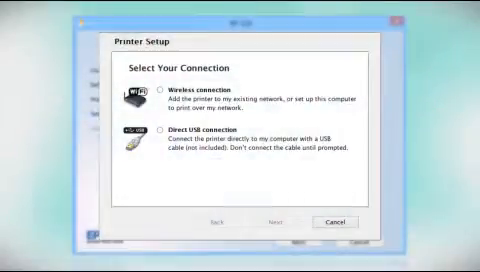